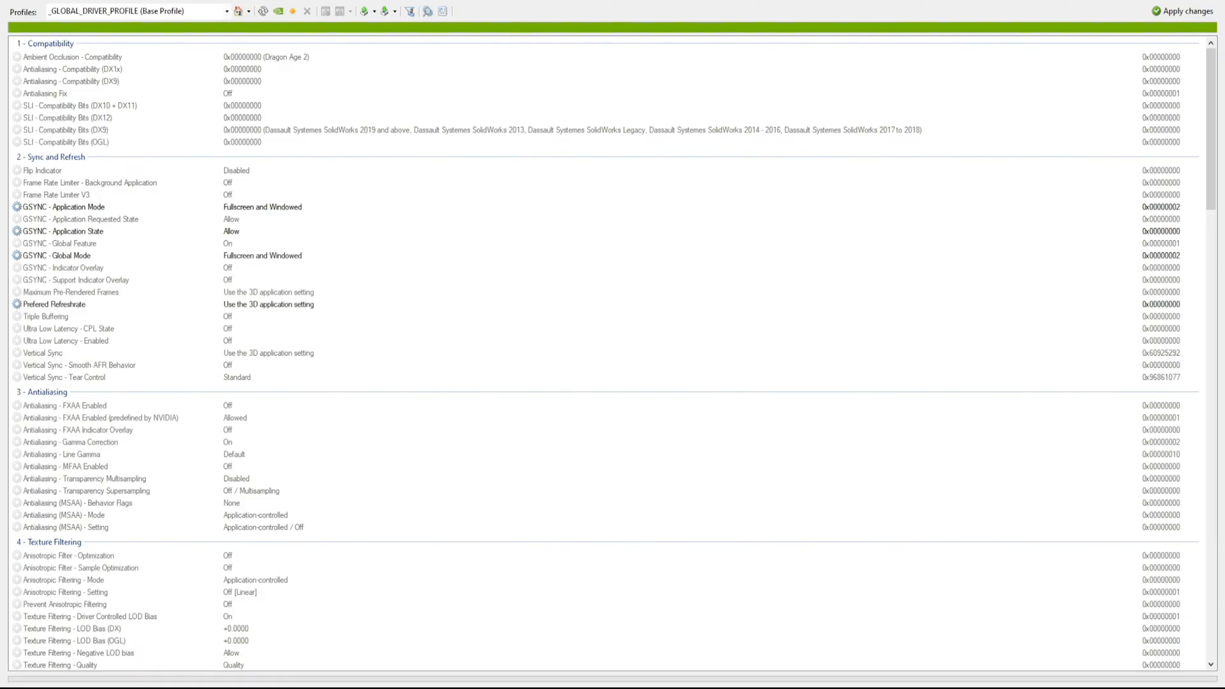
Step: Scroll down to the 5 - Common section to reach the Multi-Display / Mixed-GPU Acceleration setting
scroll("down", 3)
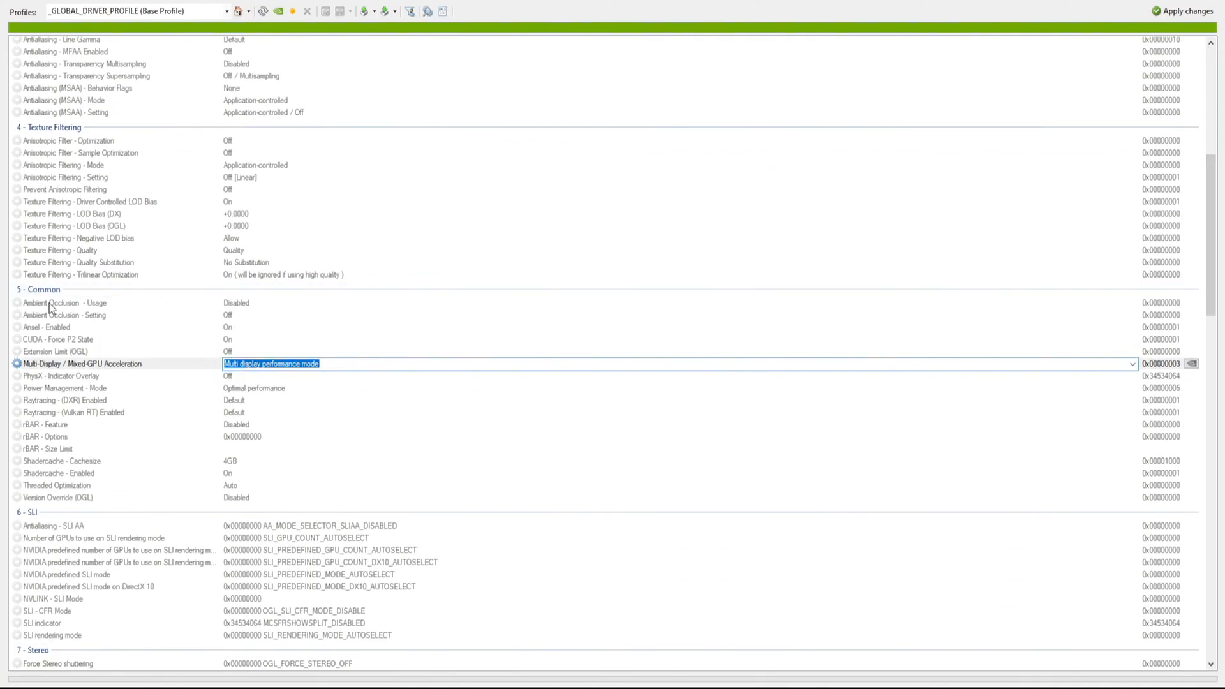
mouse_move(23, 371)
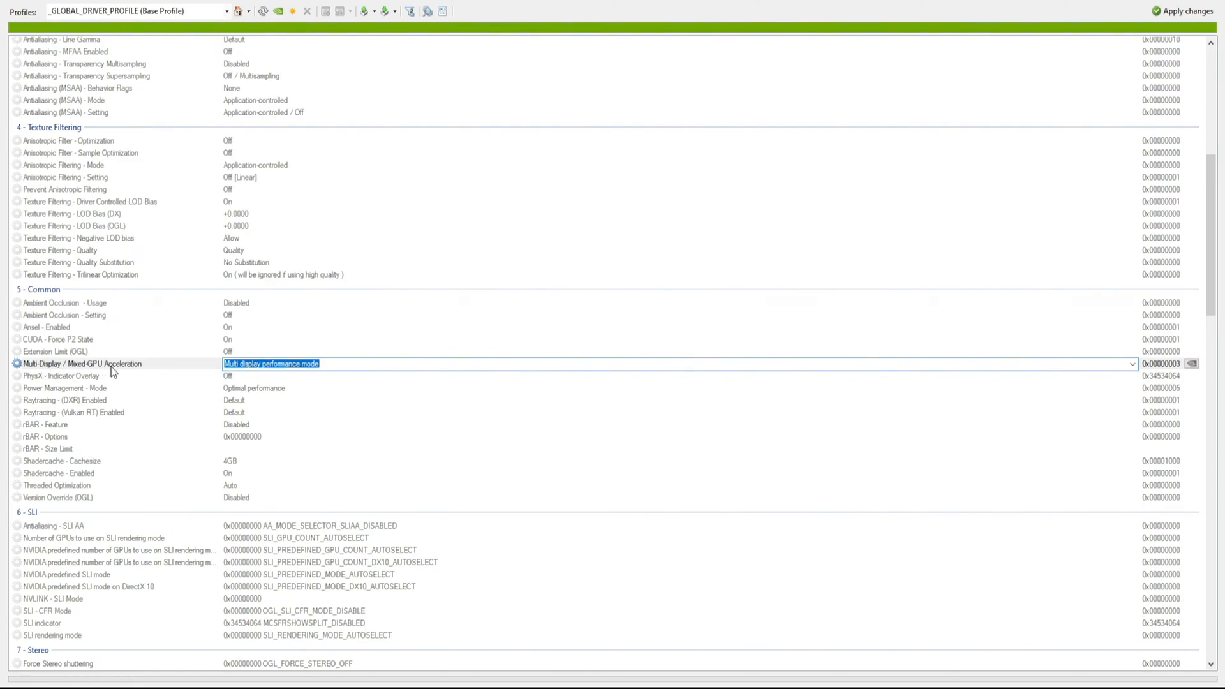
mouse_move(1154, 381)
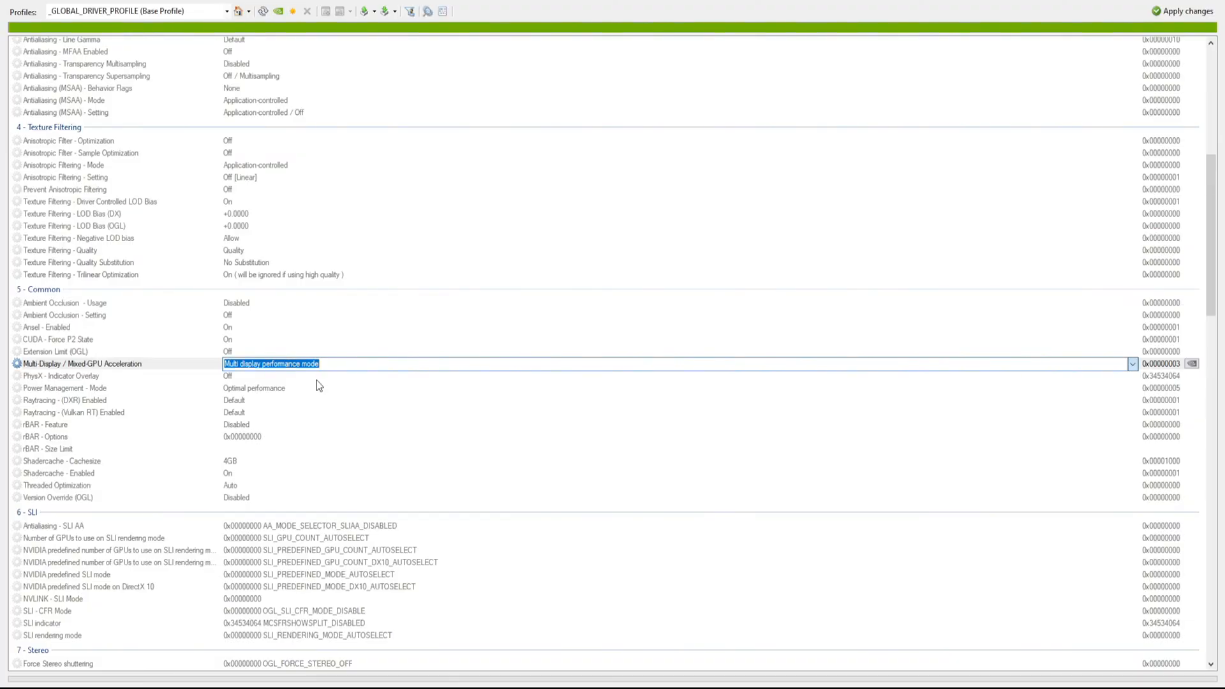
mouse_move(213, 372)
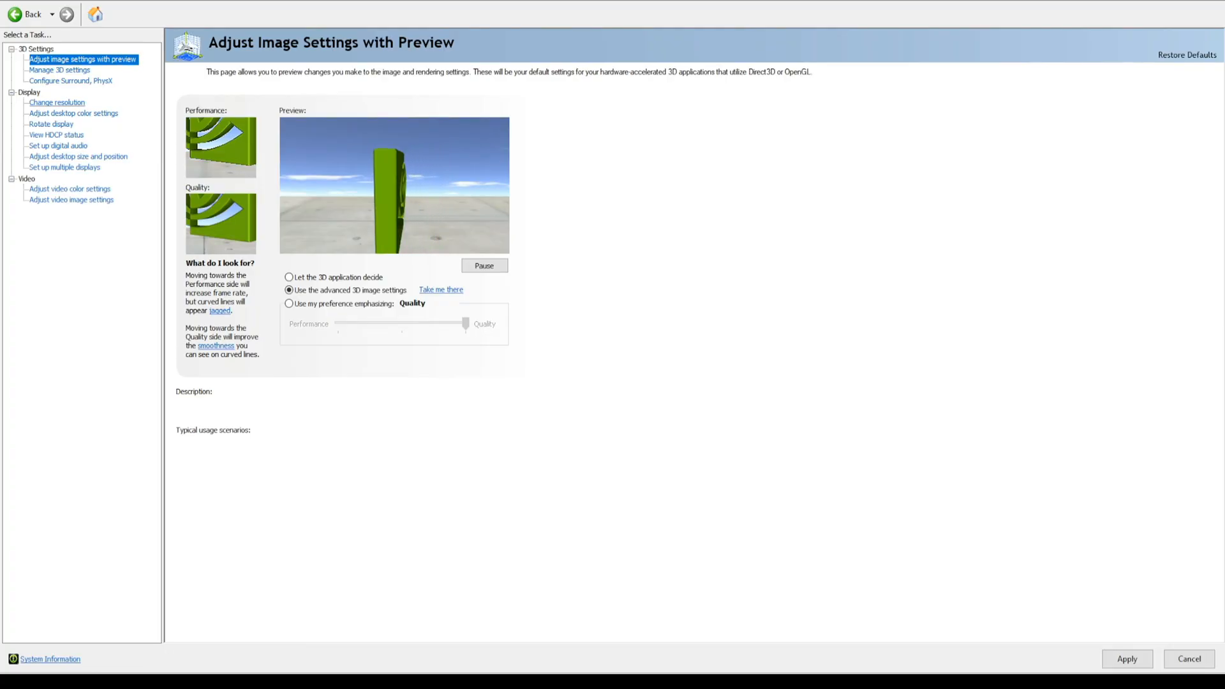
Step: In Change resolution, choose the PC 1920 × 1080 resolution for the first display
left_click(56, 102)
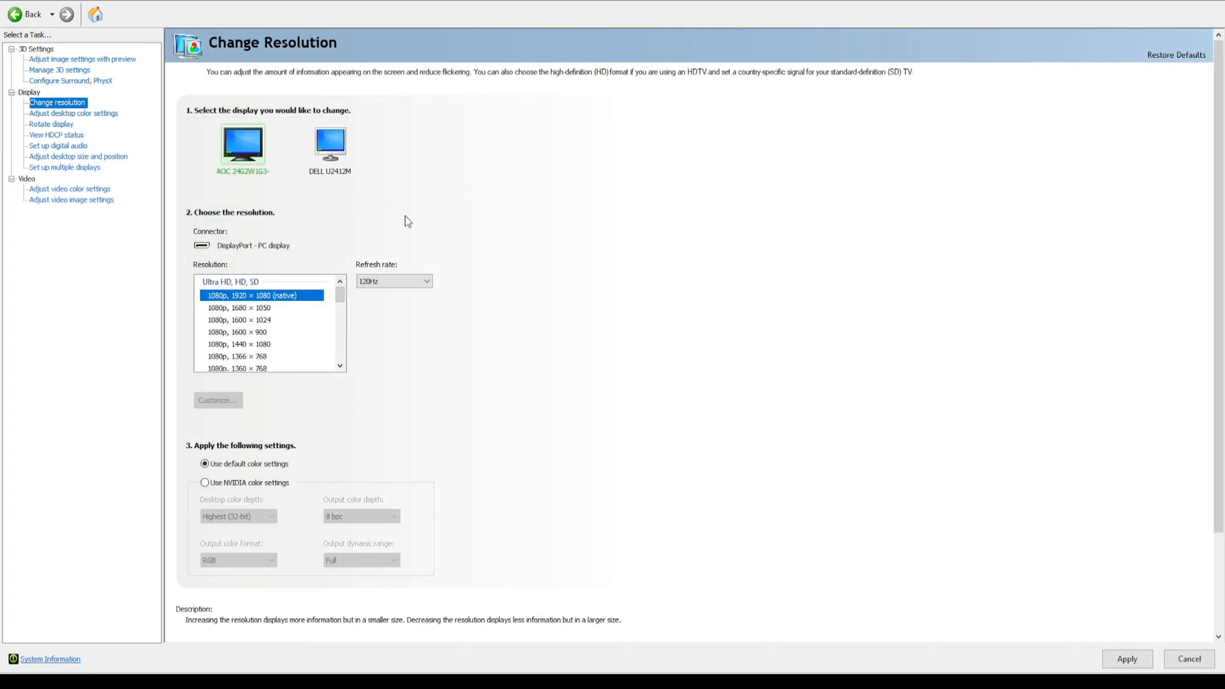
scroll("down", 3)
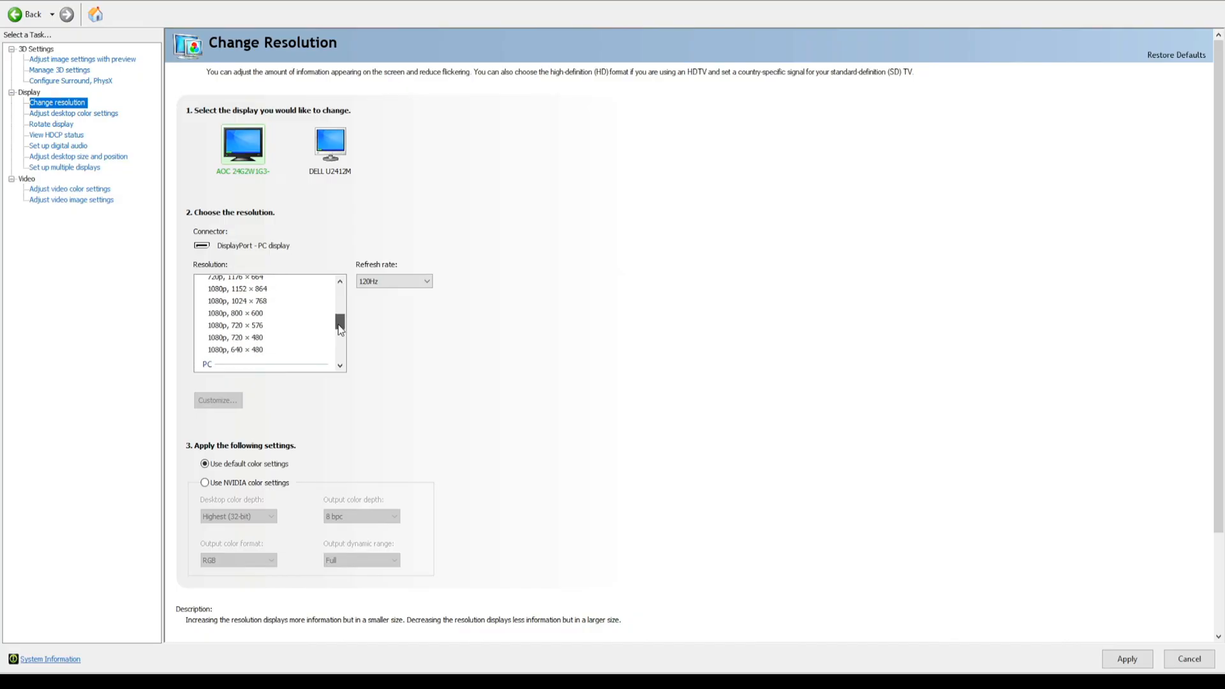
scroll("down", 3)
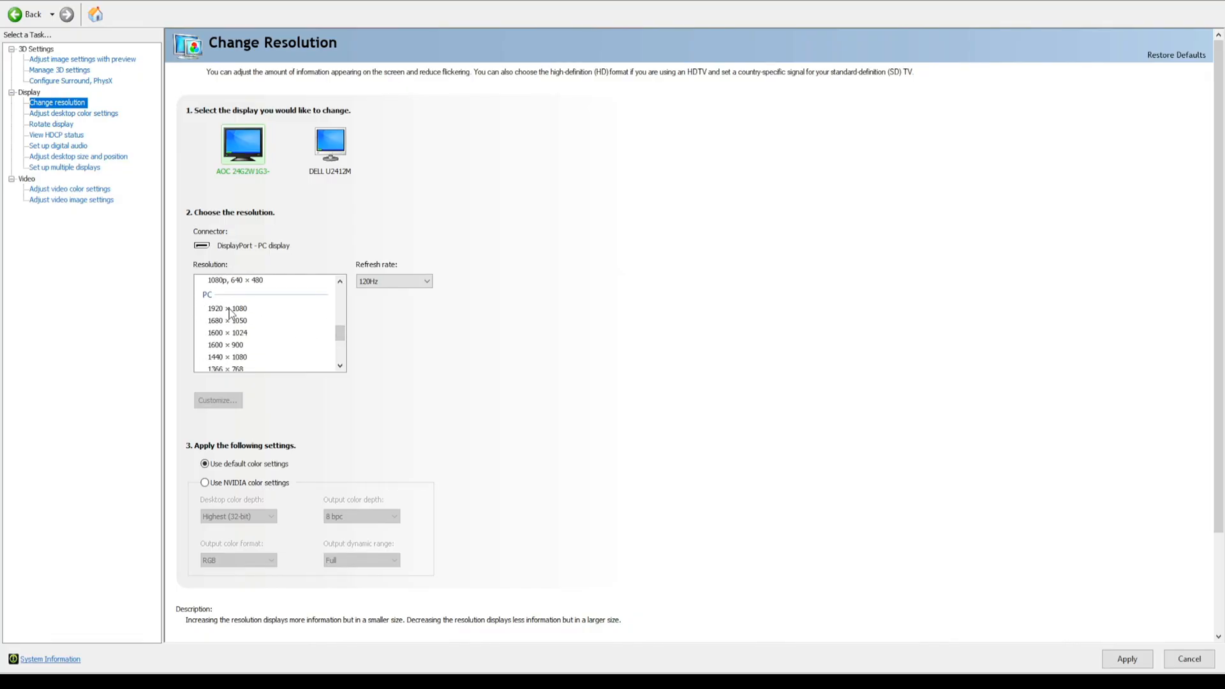
mouse_move(220, 311)
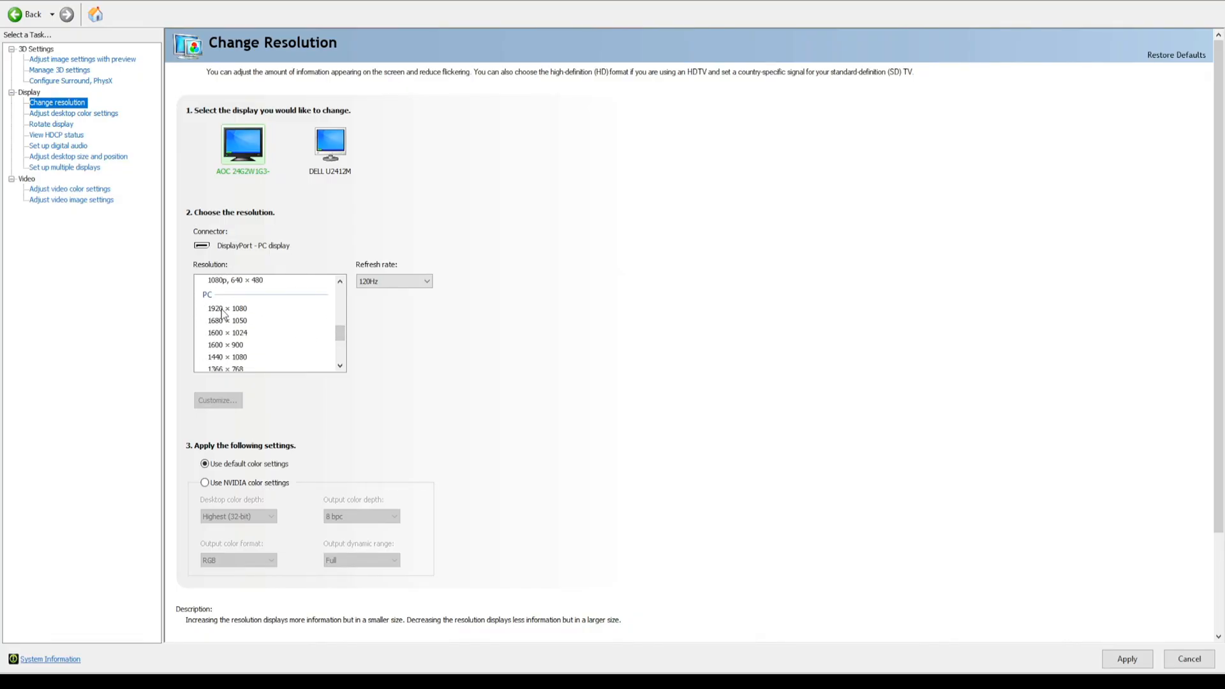
left_click(227, 308)
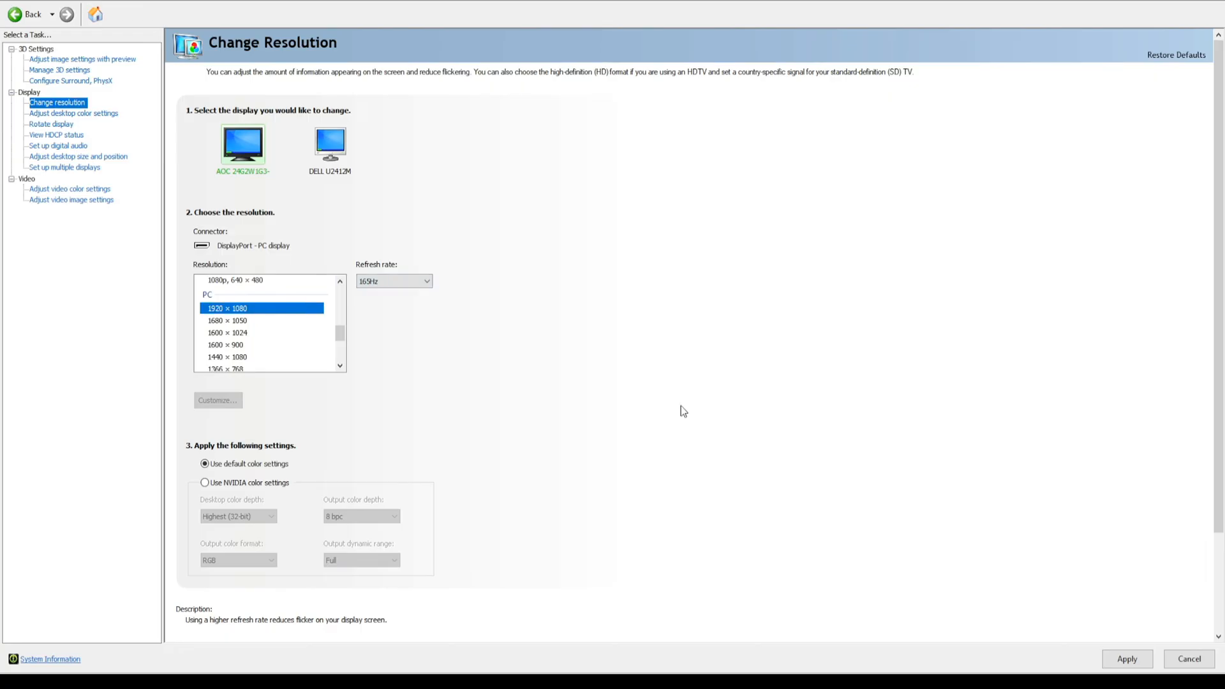
mouse_move(664, 353)
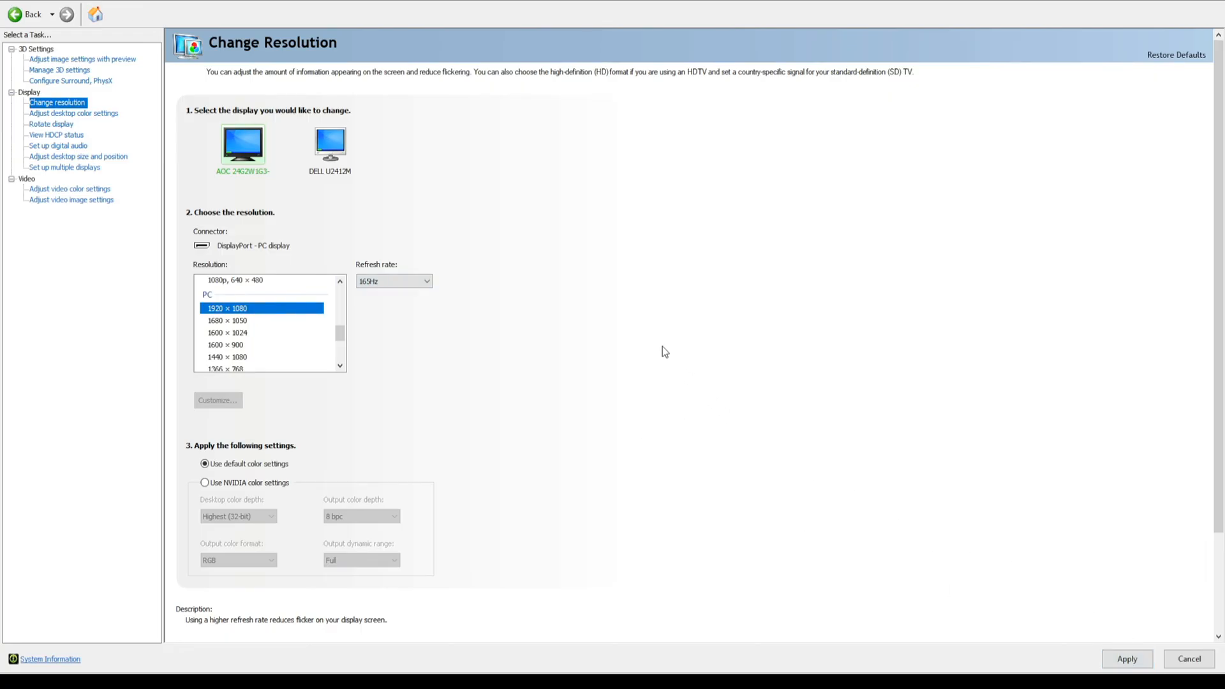